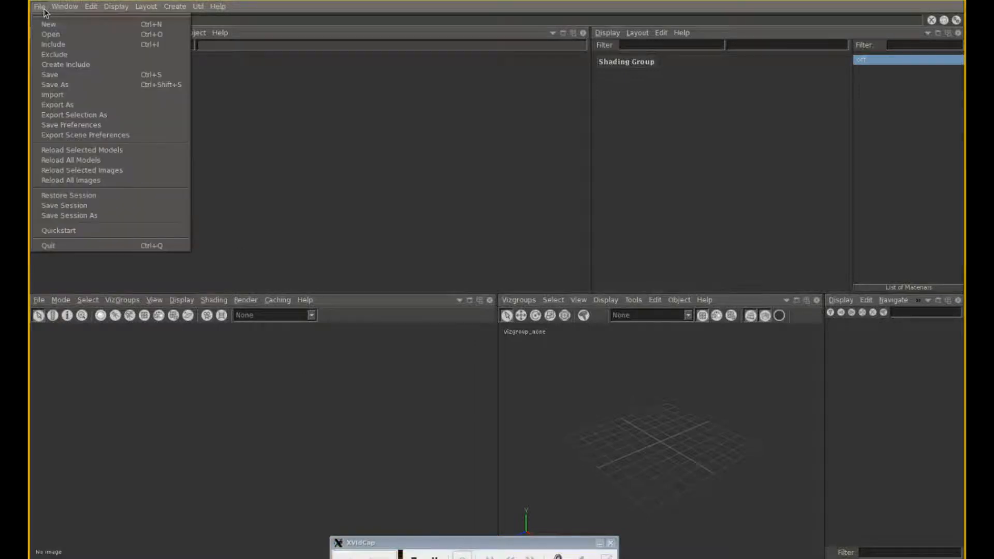
- Browse for mental ray (*.mi) scene files and enter the car folder to reach mercedes.mi
click(50, 34)
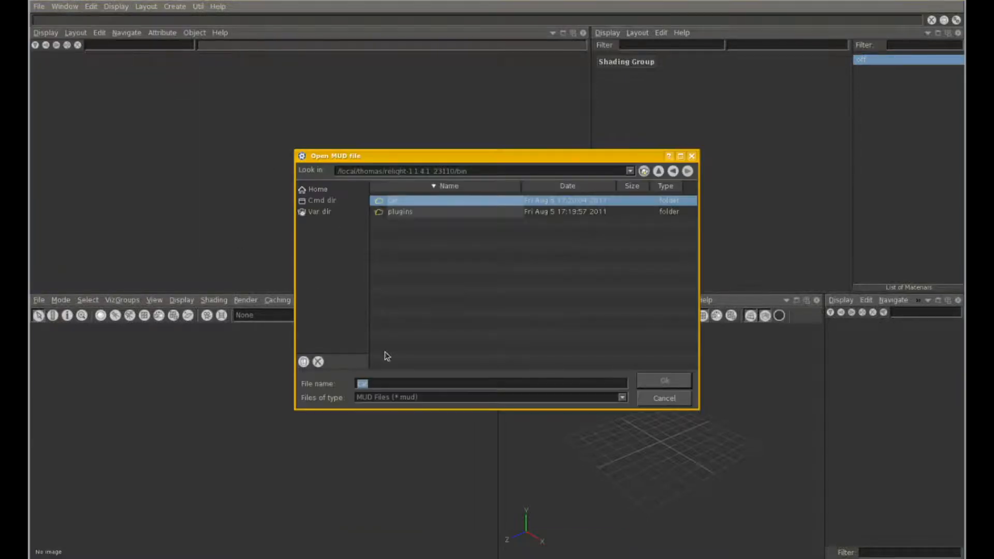
click(620, 398)
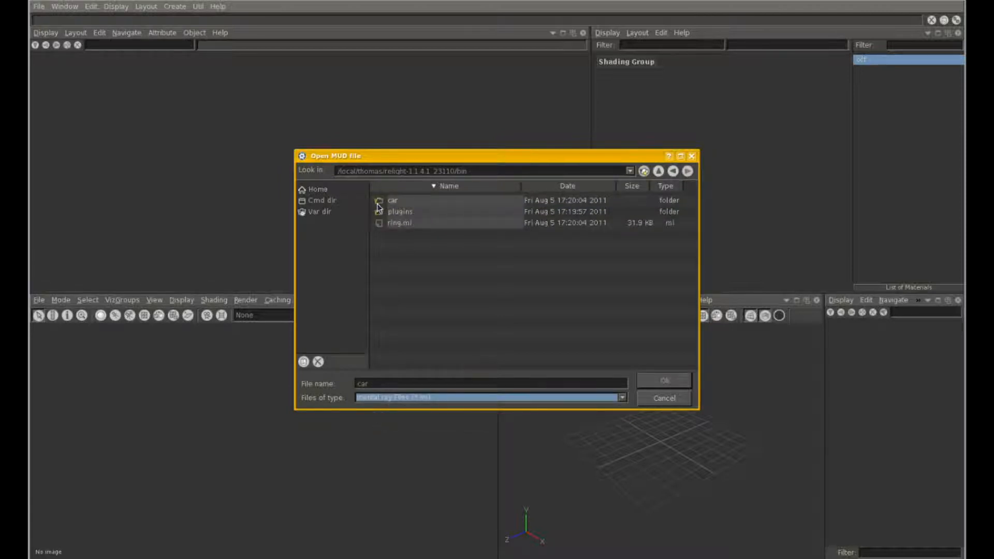
double_click(393, 200)
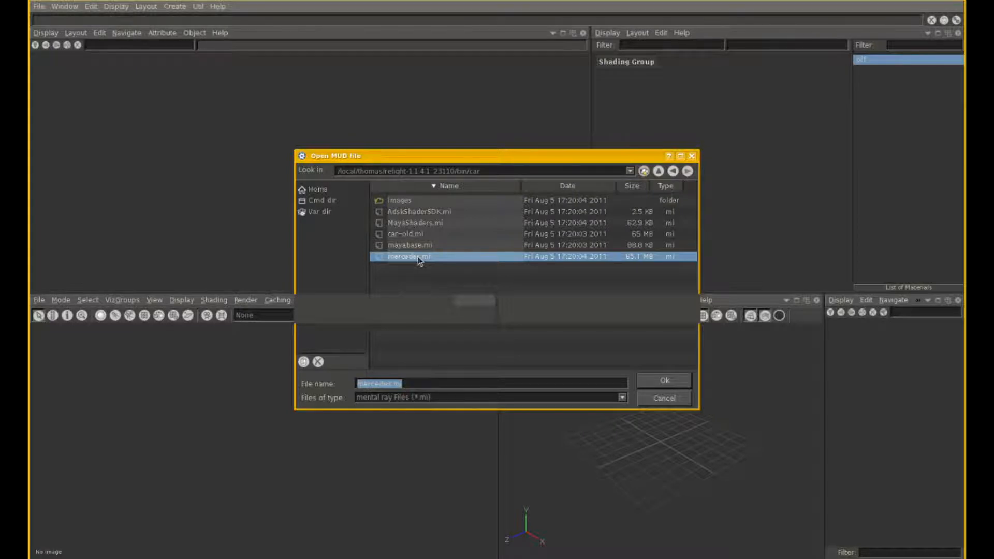
- Load the Mercedes scene and review its Lights, Shaders, Materials and Geometries pages in the tabbed view
click(663, 380)
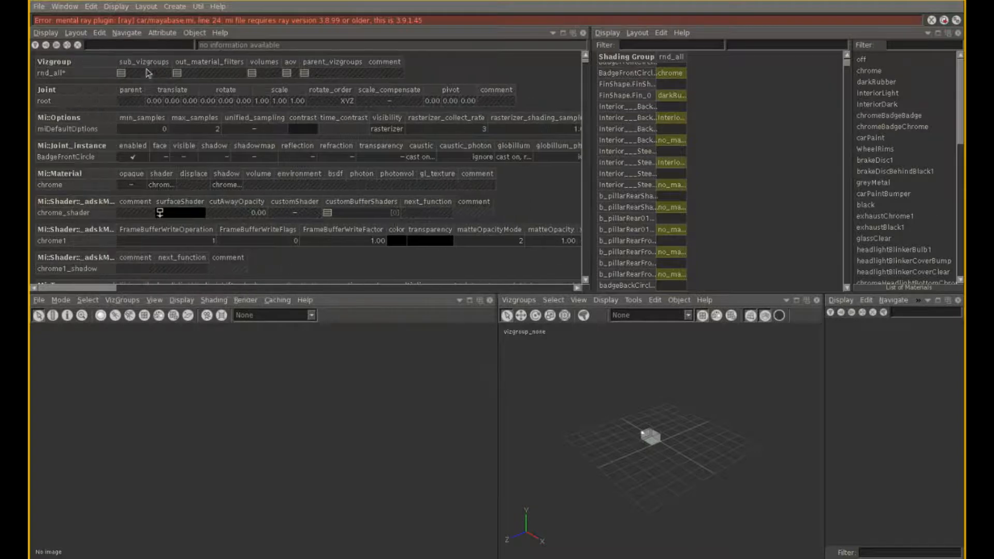
click(76, 32)
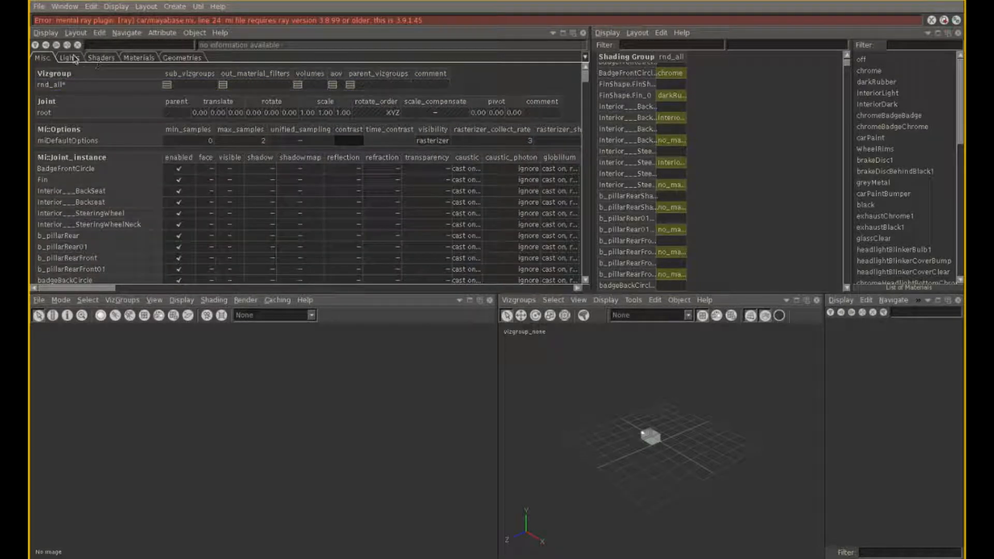
click(69, 58)
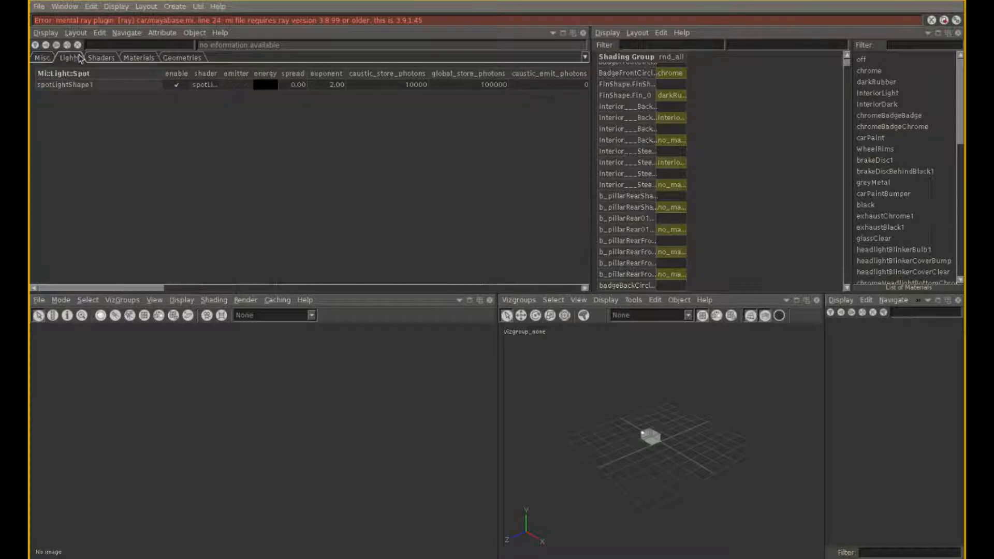
click(100, 58)
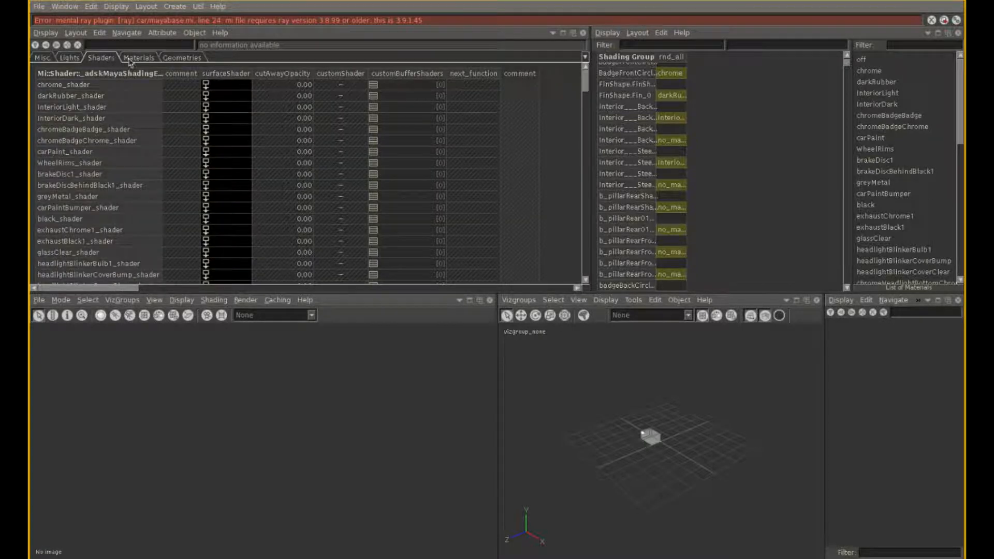
click(139, 57)
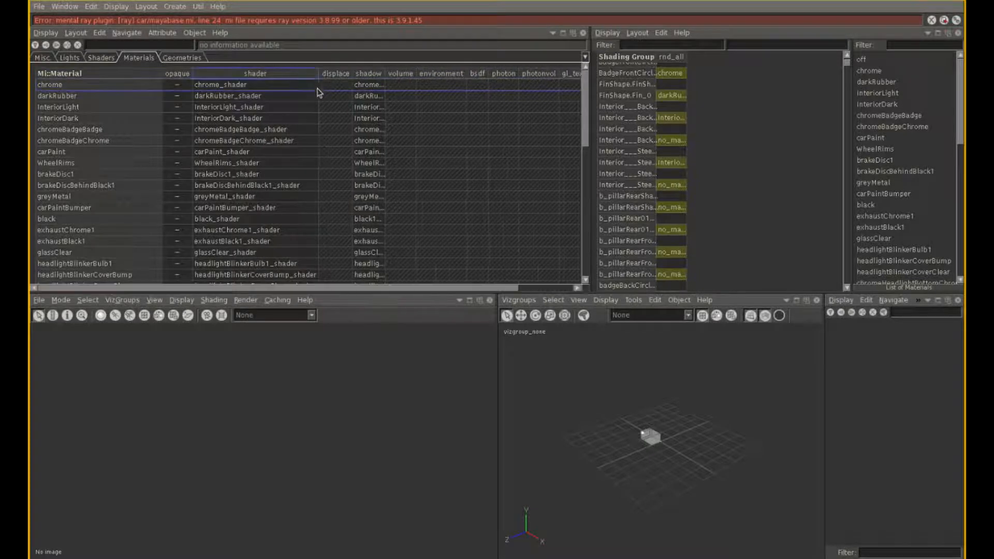
click(183, 58)
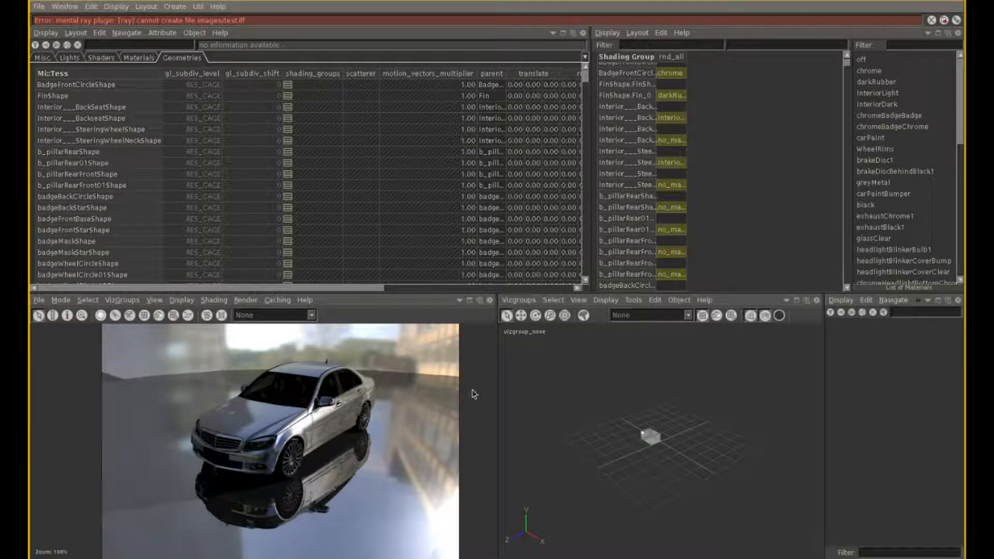
- List the scene's visibility groups for the 3D viewport once the preview render finishes
click(517, 300)
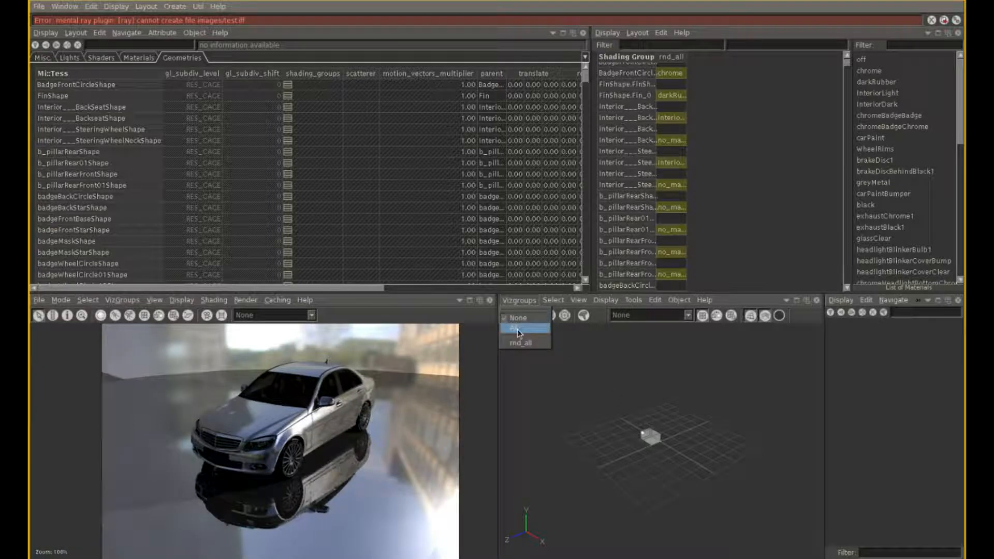
- Show all car geometry via the rnd_all vizgroup and pull the wheel rim outward from the car
click(520, 329)
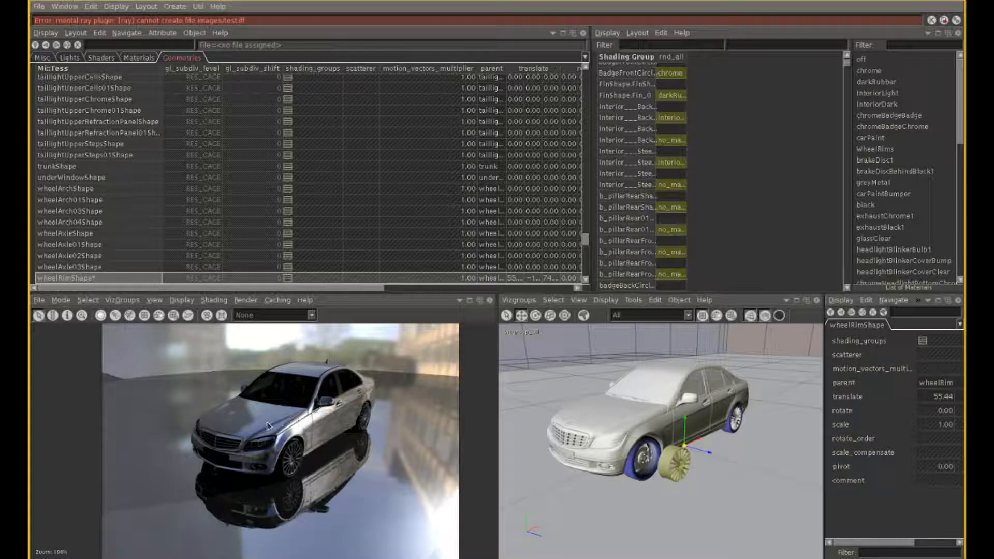
drag(259, 420, 351, 511)
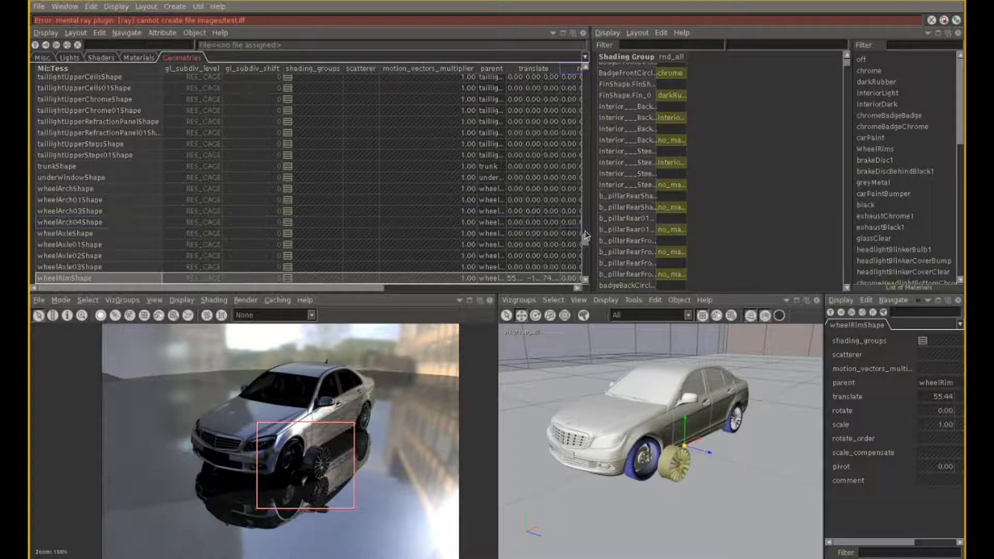
- Give the WheelRims1 shader a dark red ambientColor so the region render shows a red rim
click(102, 58)
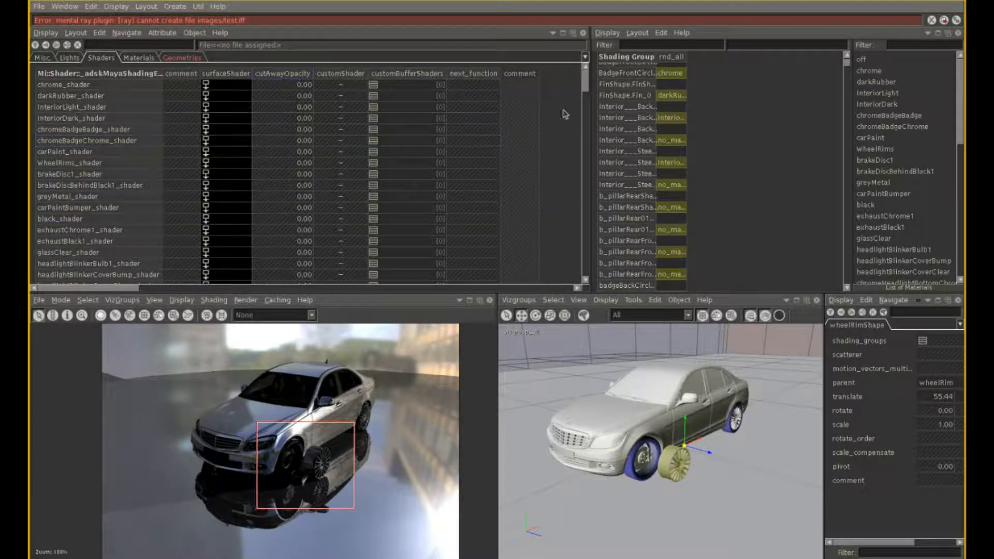
scroll(down, 3)
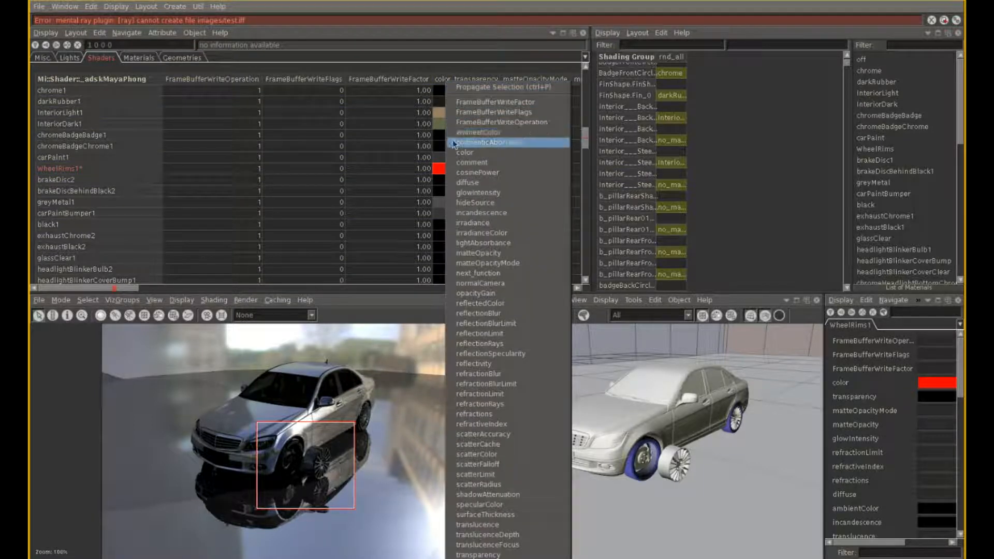
mouse_move(472, 222)
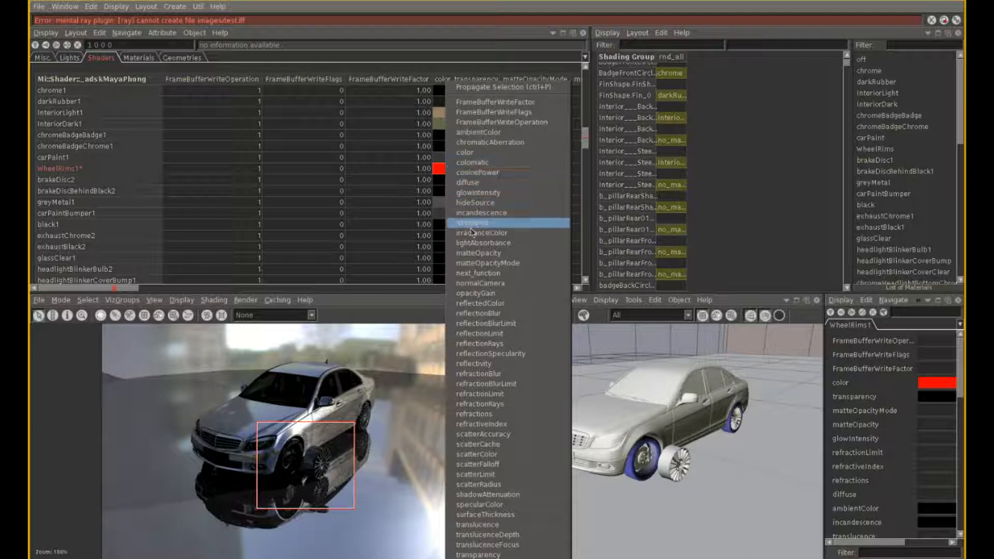
click(475, 223)
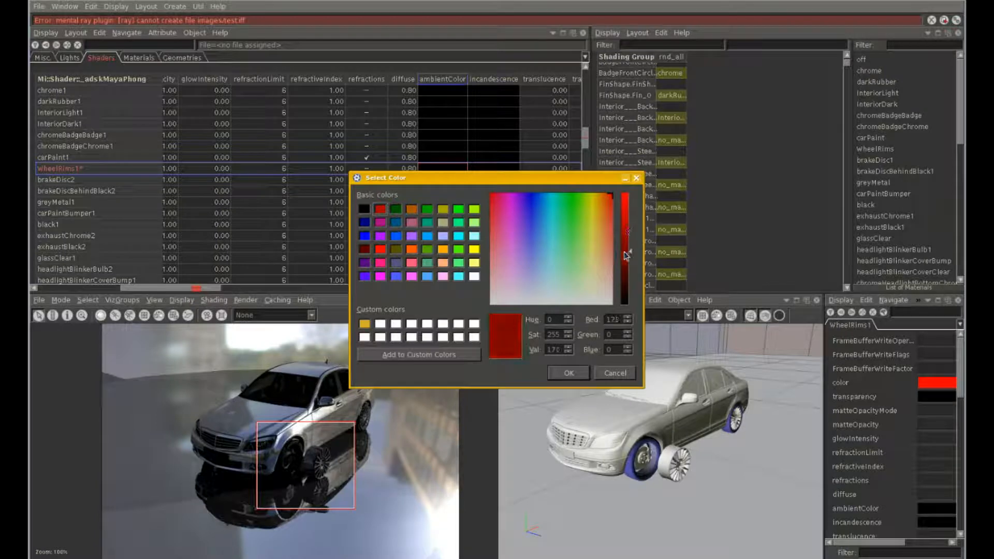
click(567, 372)
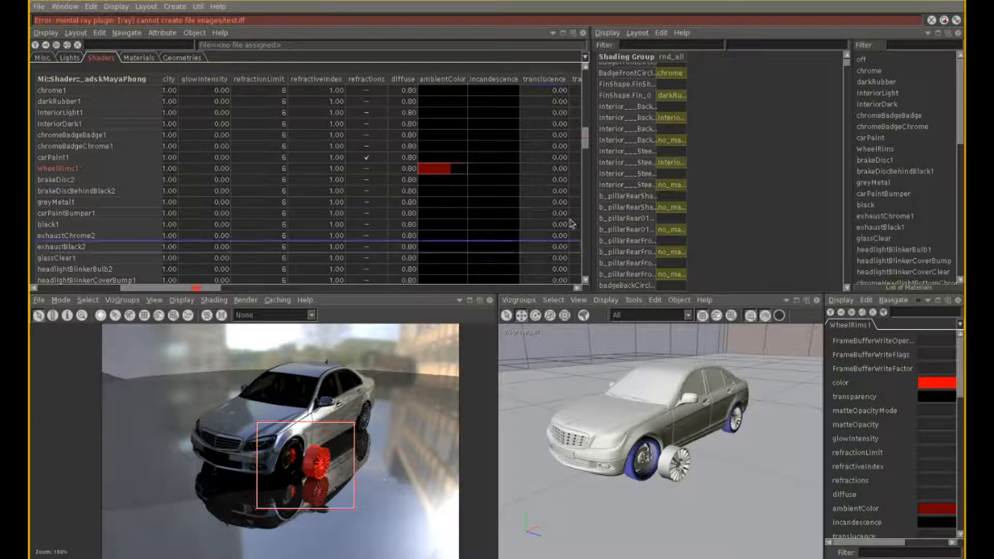
- Set the windowWindshield1 shader's transparency to a light grey value
scroll(down, 3)
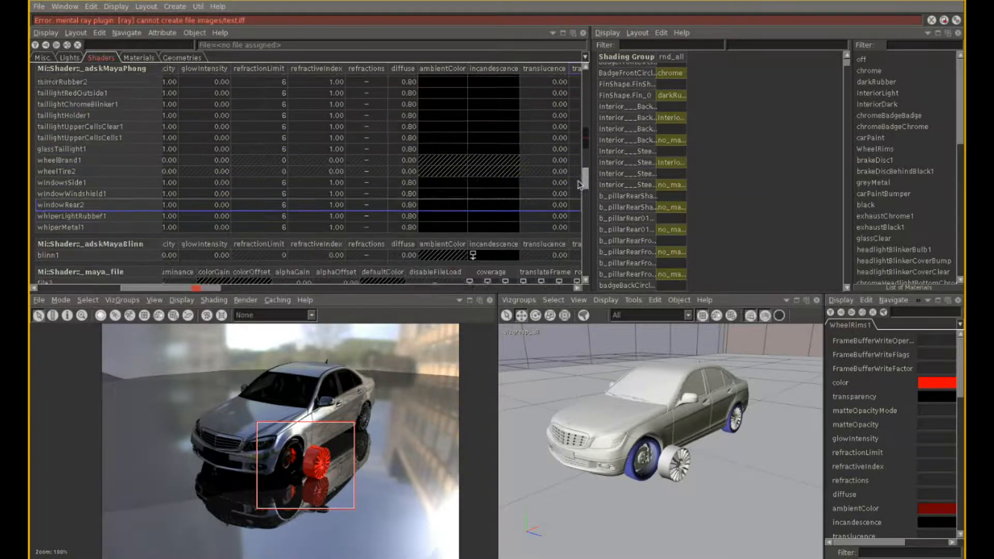
scroll(down, 3)
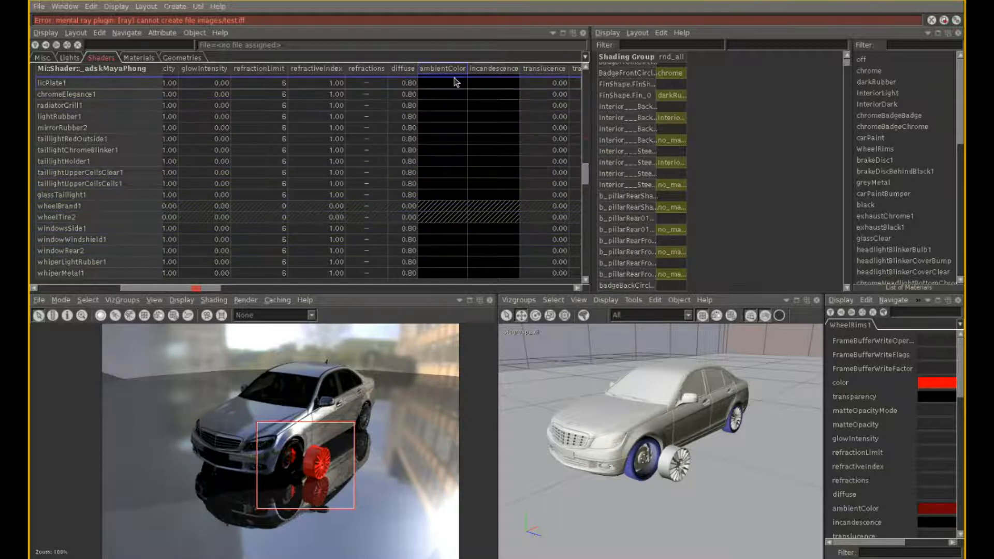
right_click(444, 68)
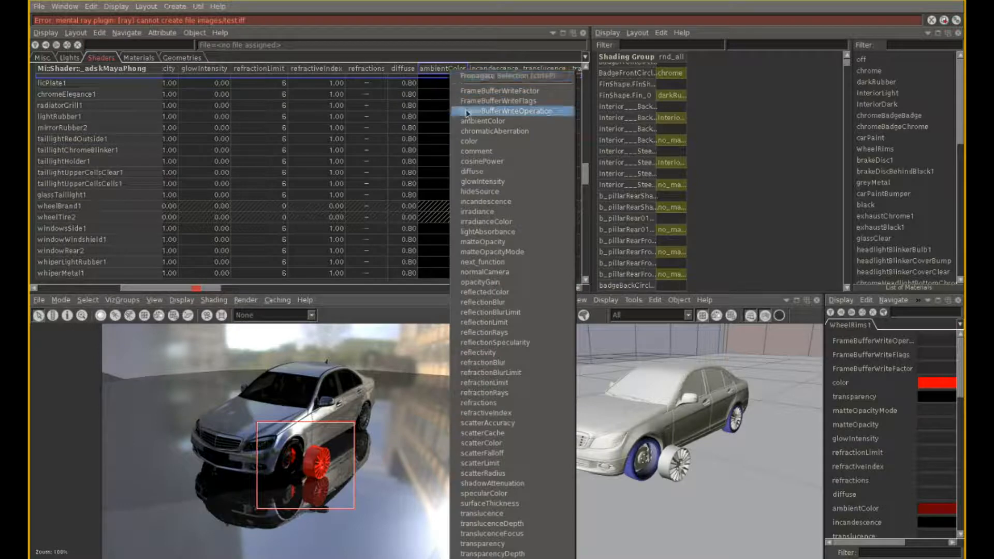
mouse_move(495, 232)
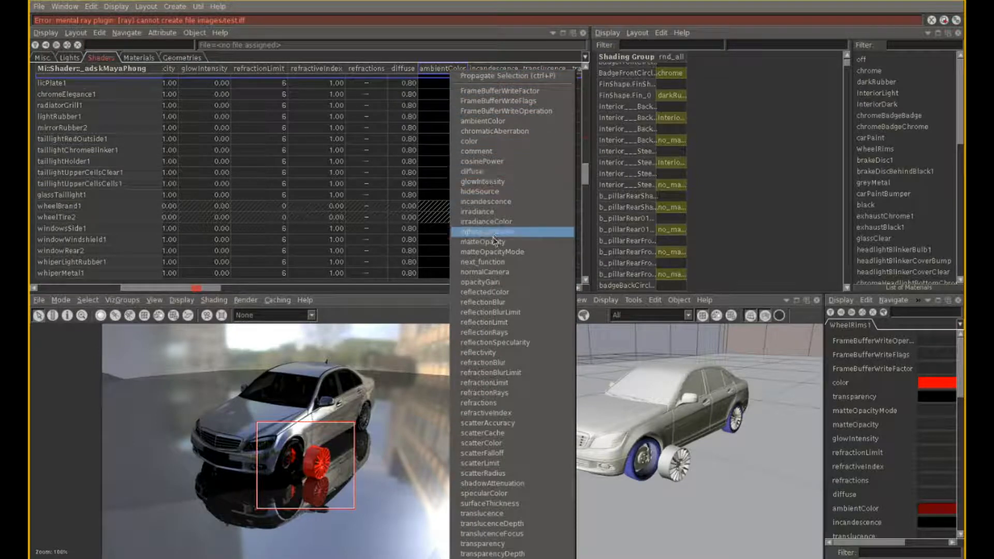
mouse_move(498, 514)
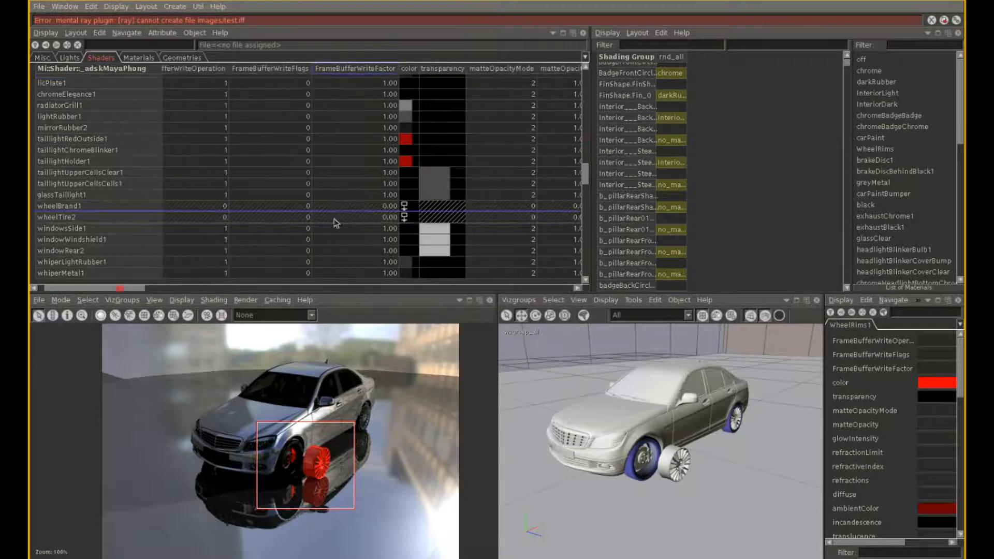
click(411, 239)
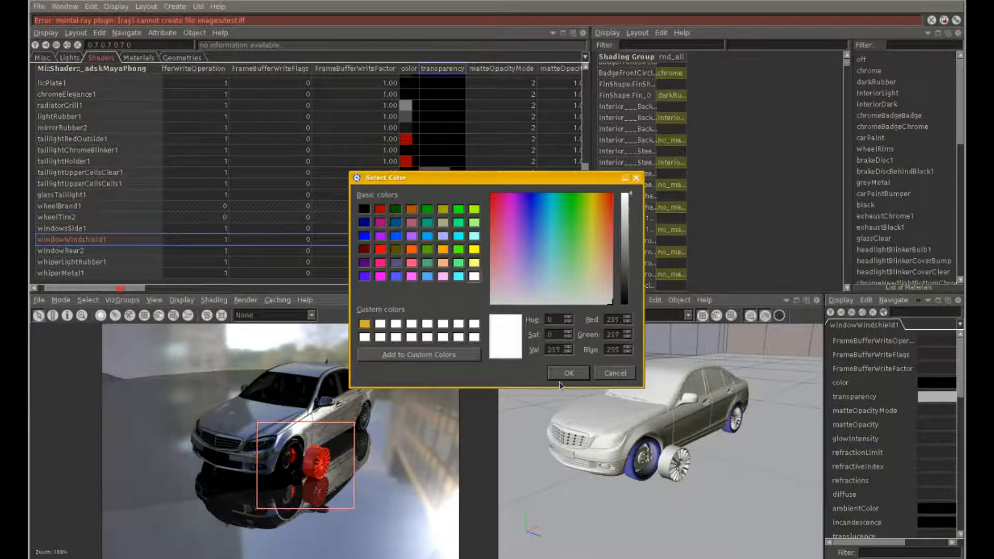
click(567, 373)
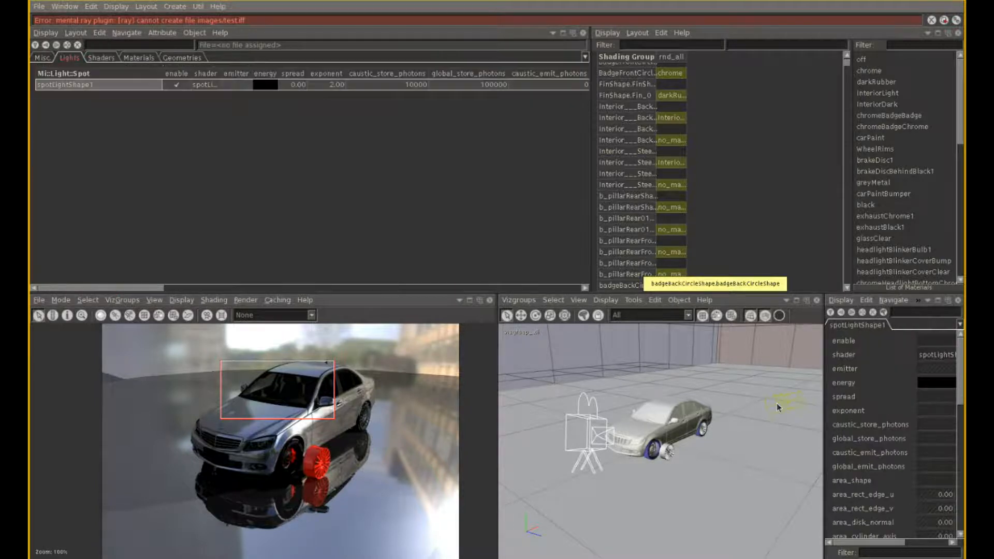
mouse_move(626, 336)
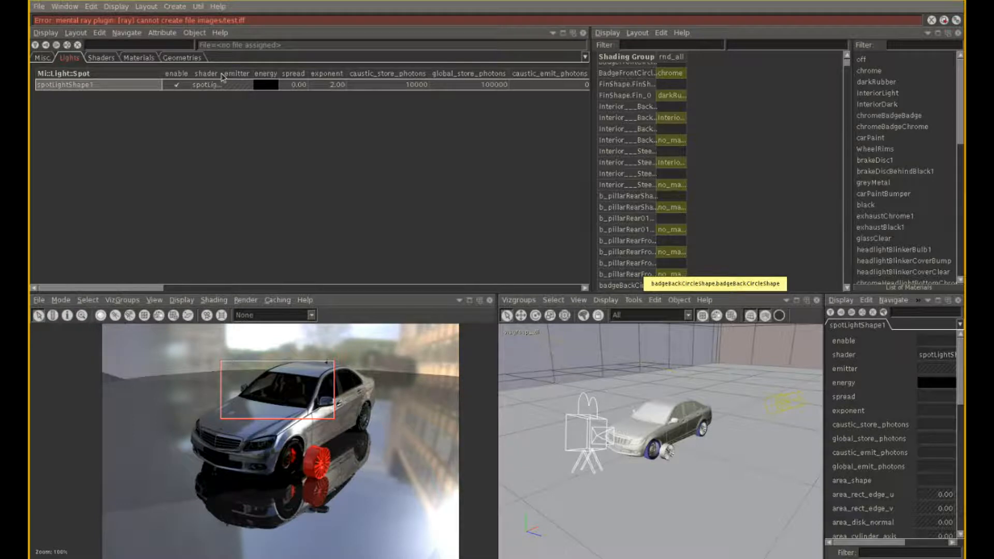
- Follow spotLightShape1's shader link to spotLightShape1_shader's colour and intensity settings
click(239, 84)
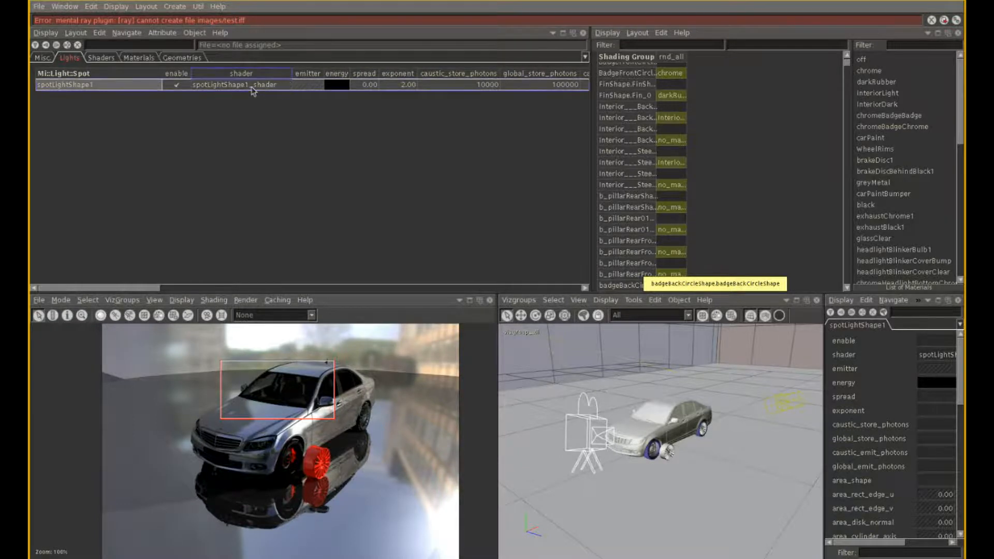
click(100, 58)
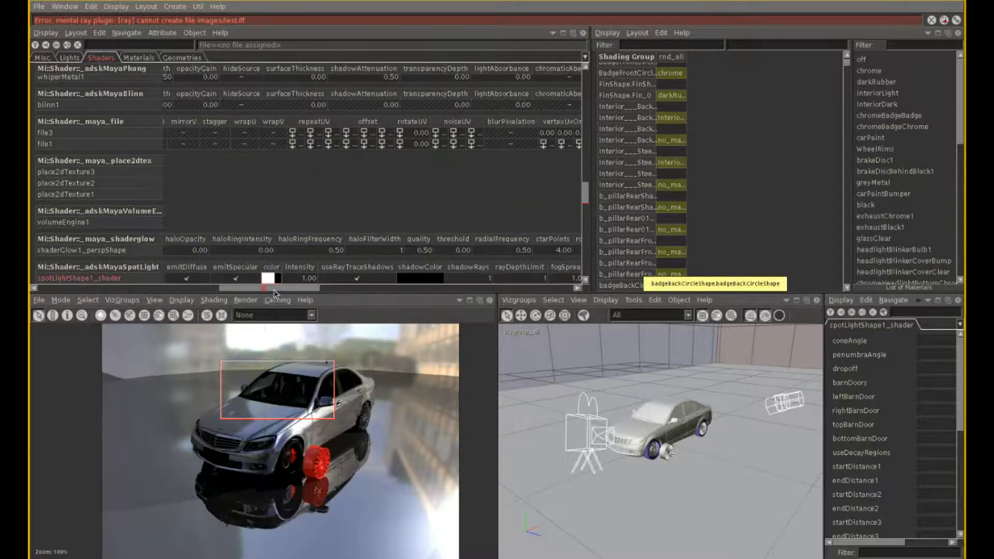
- Make spotLightShape1_shader's colour pale blue for a cooler full render
click(269, 277)
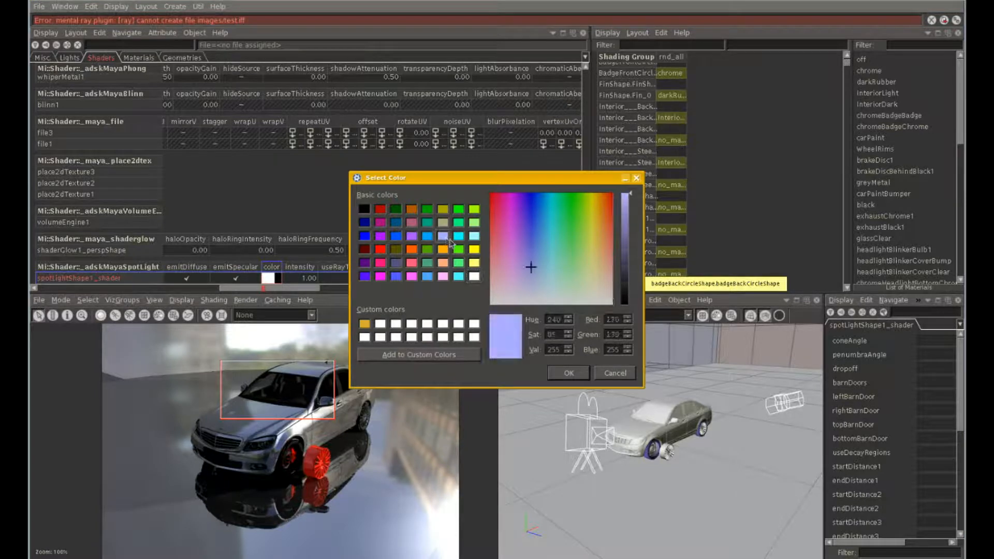
click(566, 372)
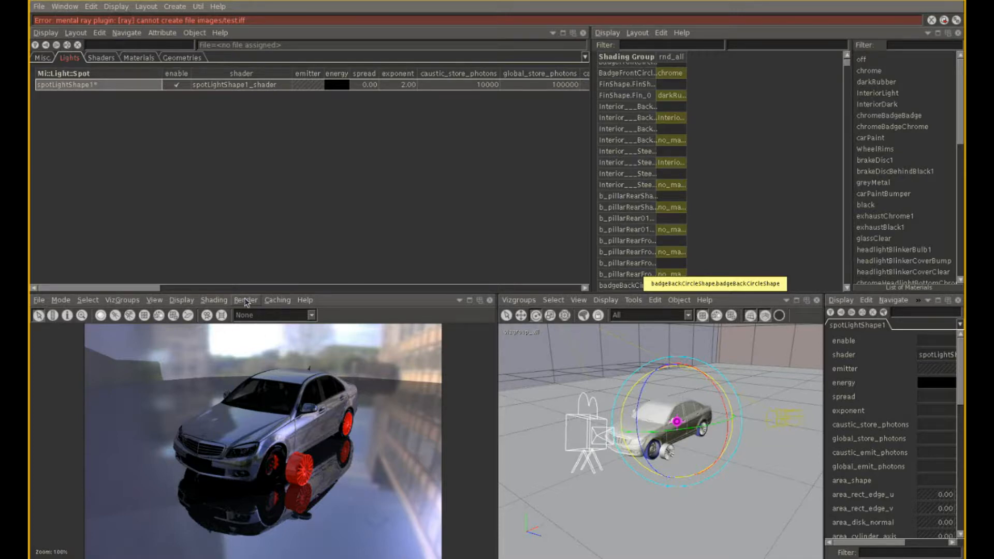
- Bring up the render viewer's Render menu to choose Render With Mental Ray
click(246, 300)
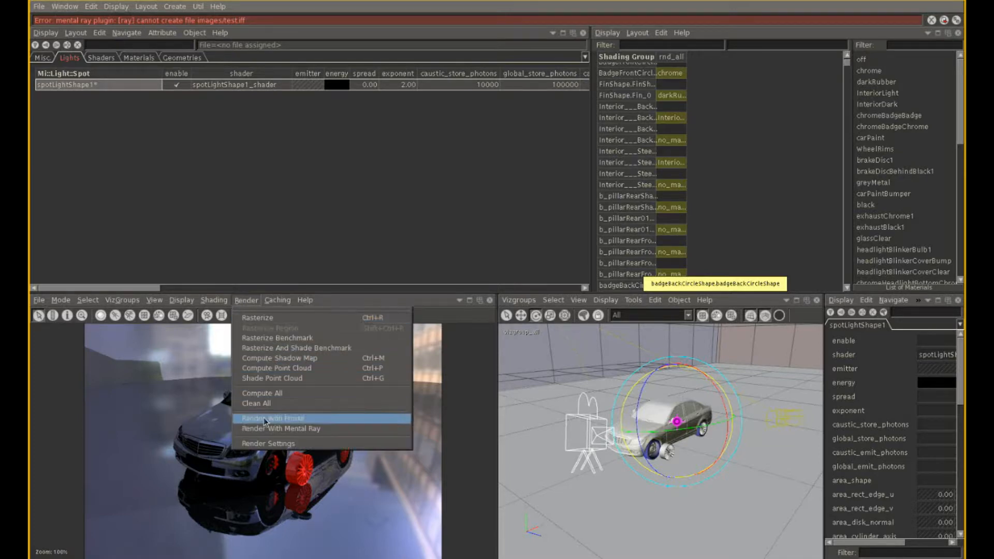